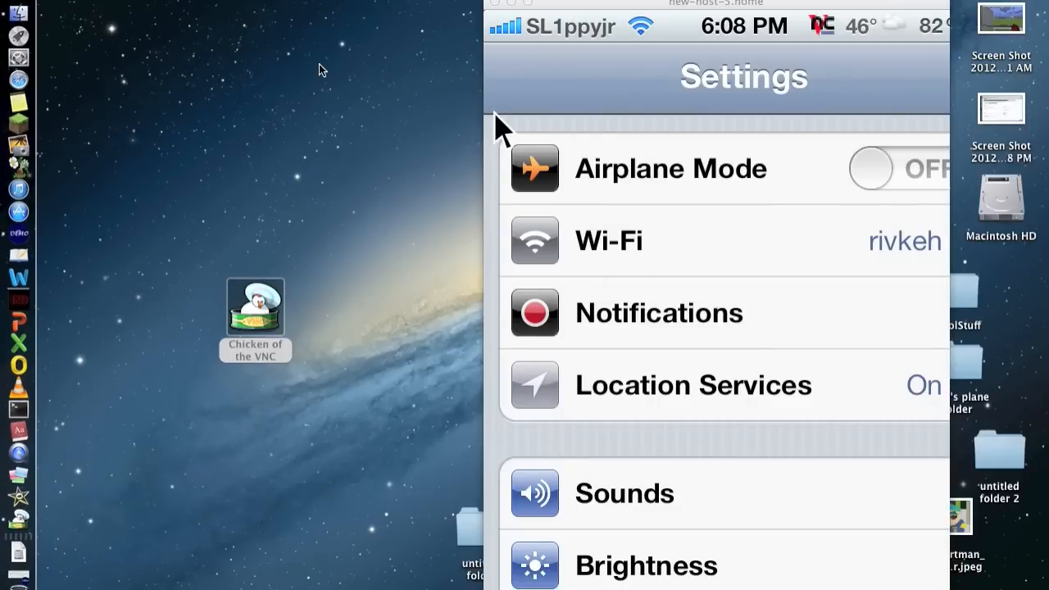
{"action": "mouse_move", "coordinate": [301, 85]}
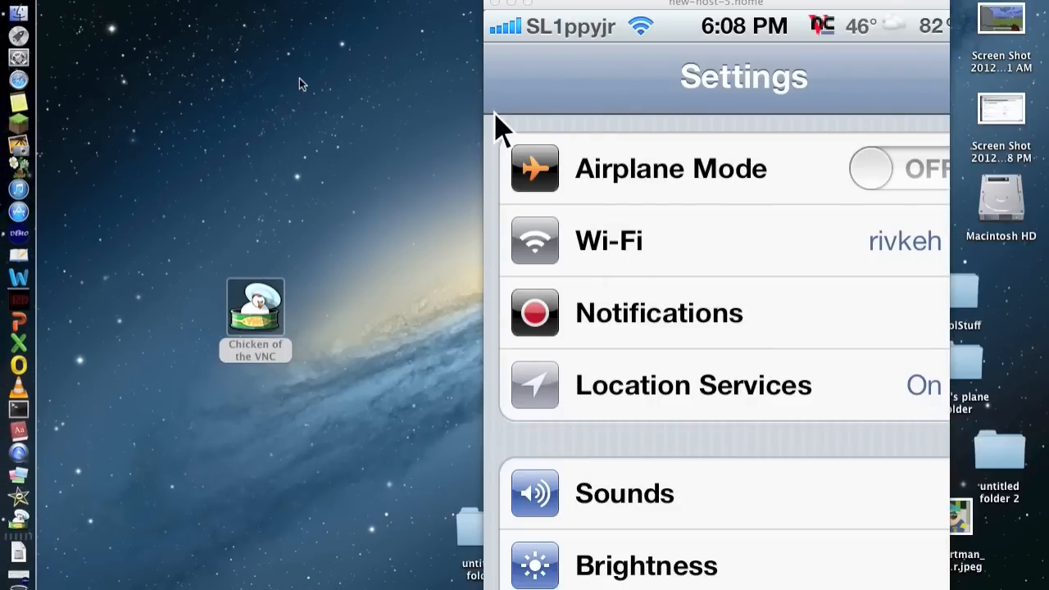
{"action": "mouse_move", "coordinate": [312, 81]}
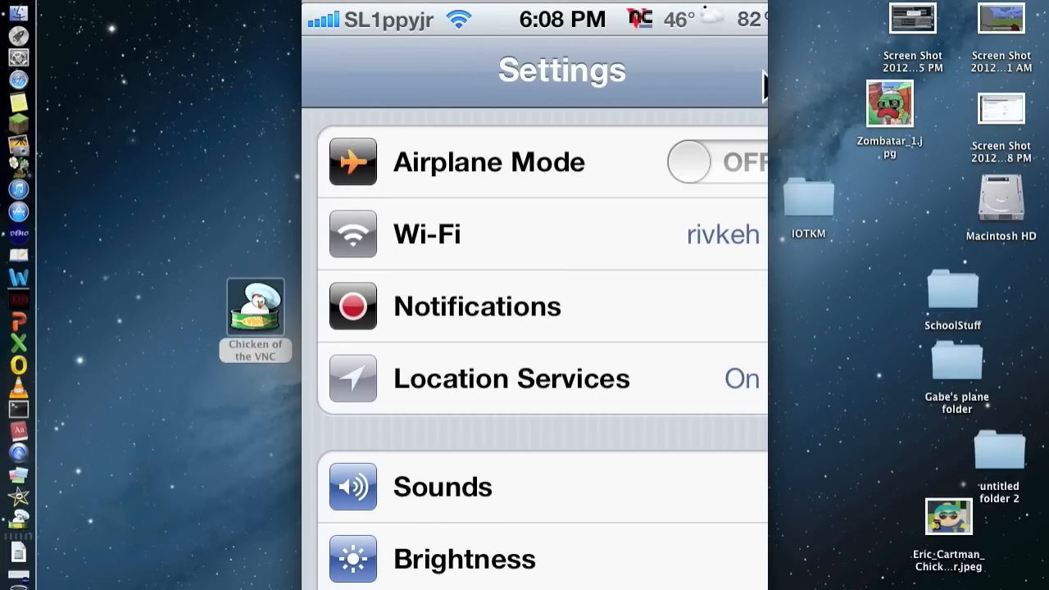
{"action": "mouse_move", "coordinate": [599, 238]}
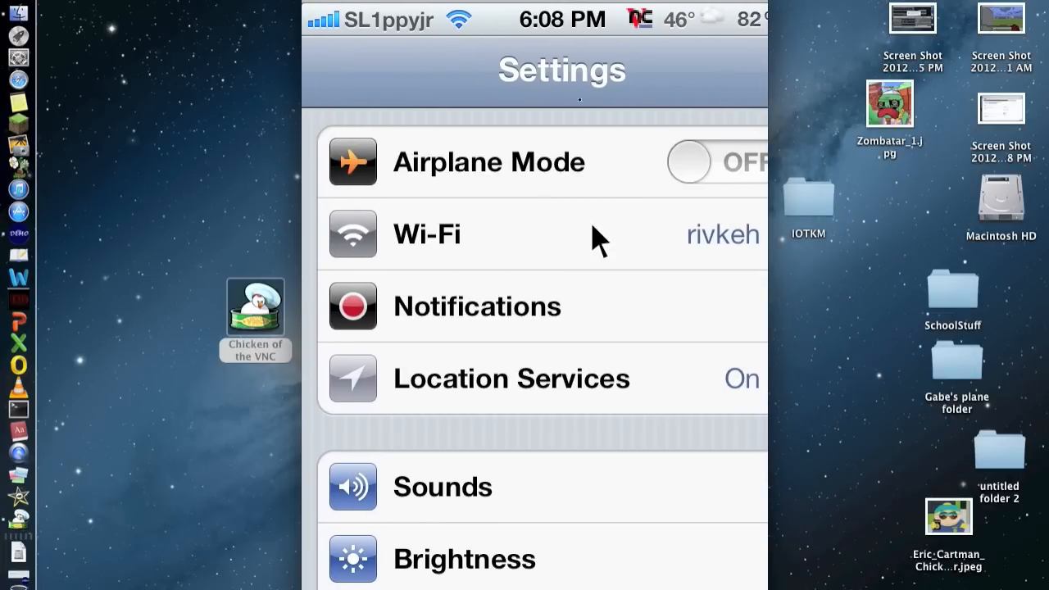
- Scroll the mirrored iPhone Settings screen while the Demo Recorder window is shown
{"action": "scroll", "scroll_direction": "down", "scroll_amount": 3}
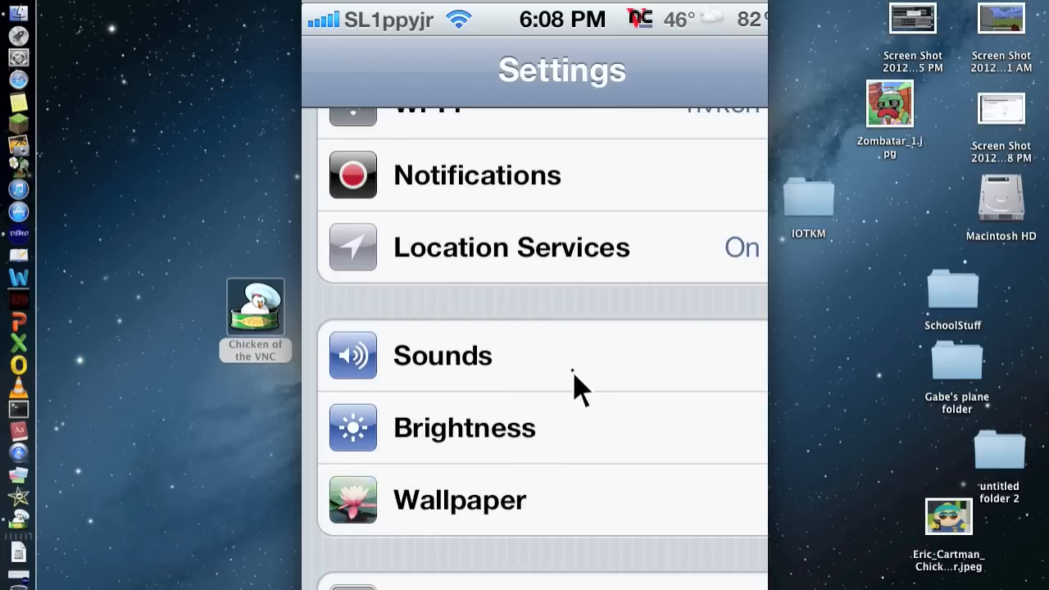
{"action": "scroll", "scroll_direction": "up", "scroll_amount": 3}
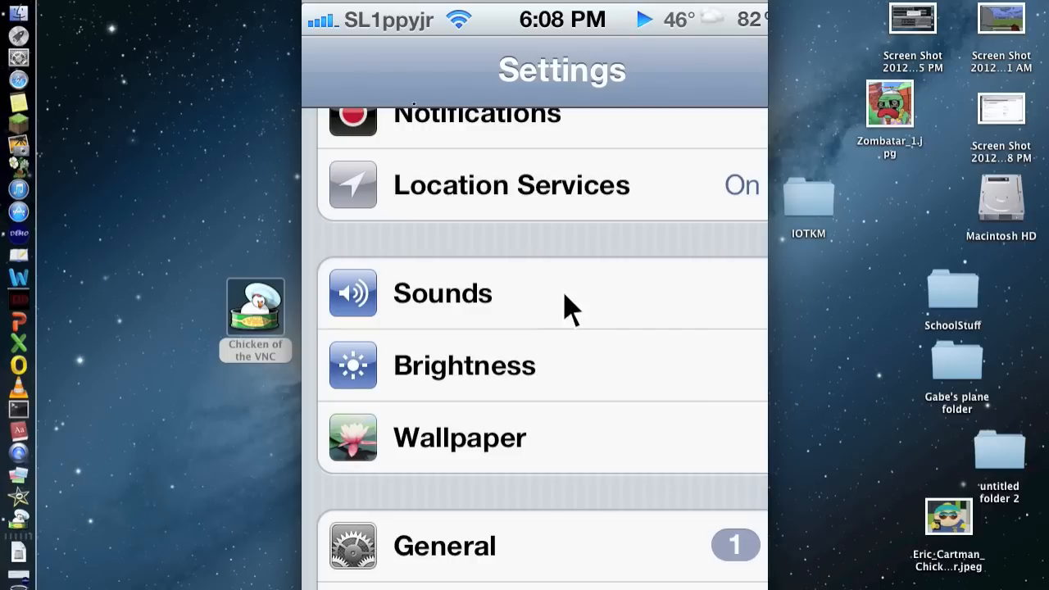
{"action": "mouse_move", "coordinate": [121, 255]}
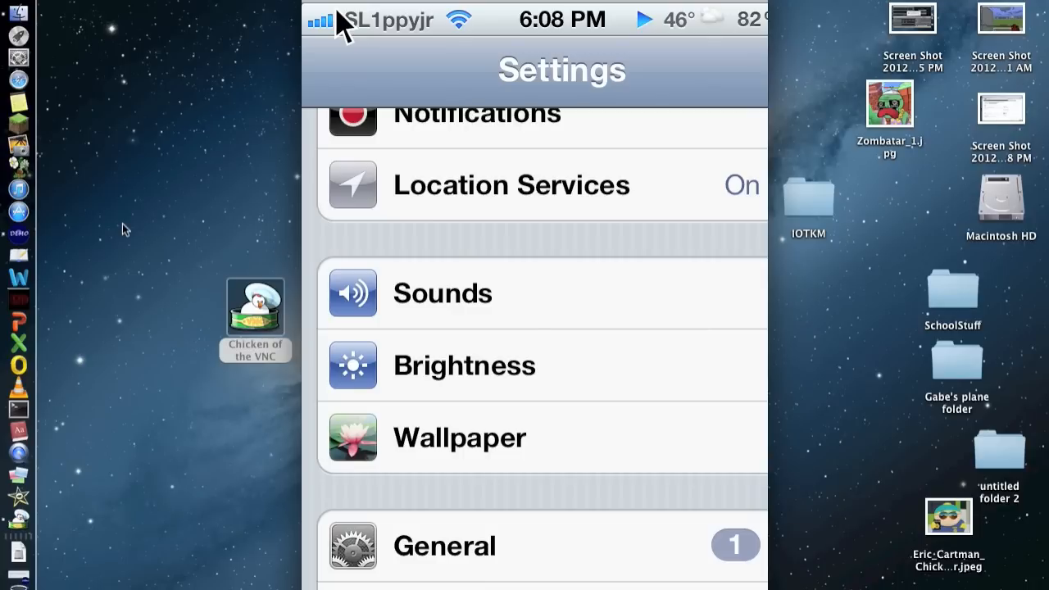
{"action": "mouse_move", "coordinate": [68, 239]}
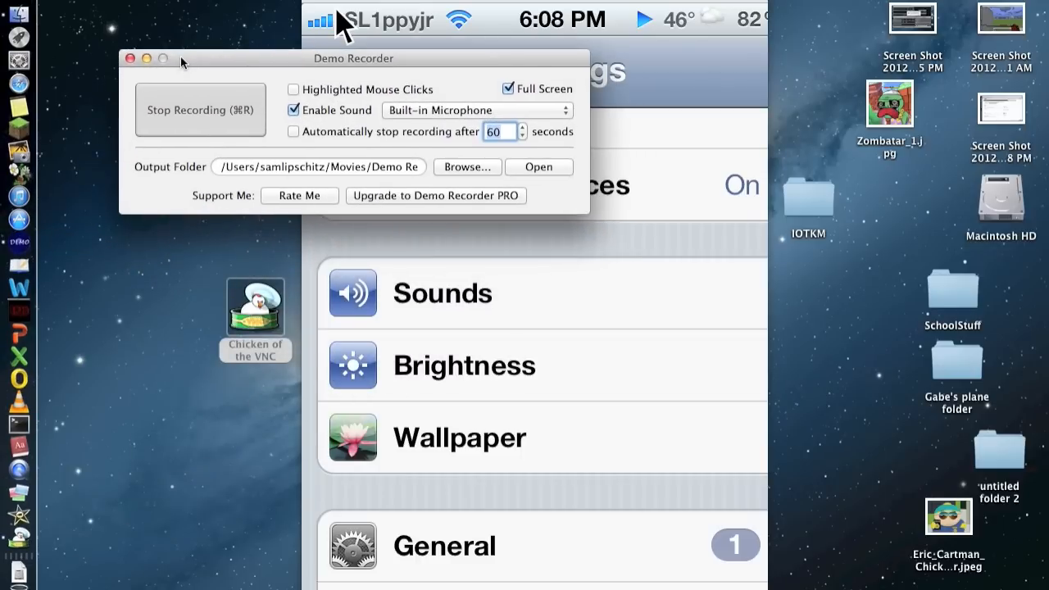
{"action": "mouse_move", "coordinate": [180, 132]}
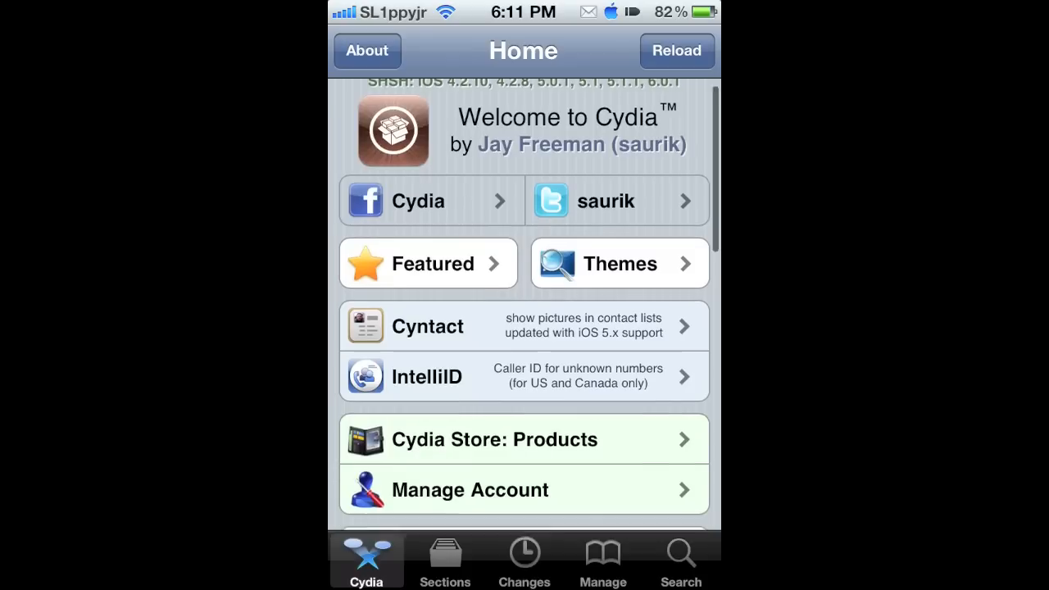
{"action": "scroll", "scroll_direction": "down", "scroll_amount": 3}
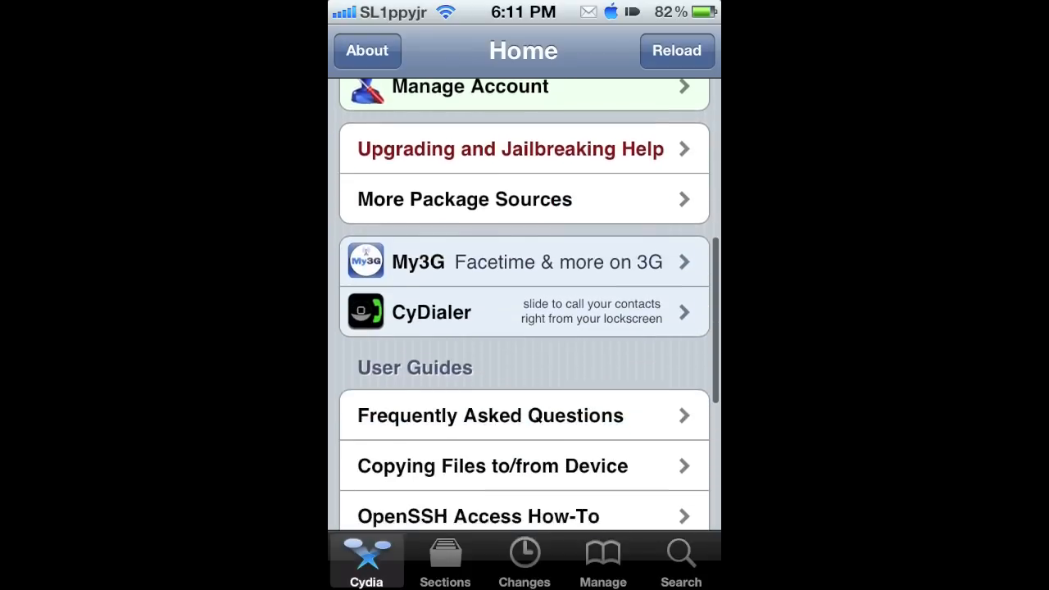
{"action": "scroll", "scroll_direction": "up", "scroll_amount": 3}
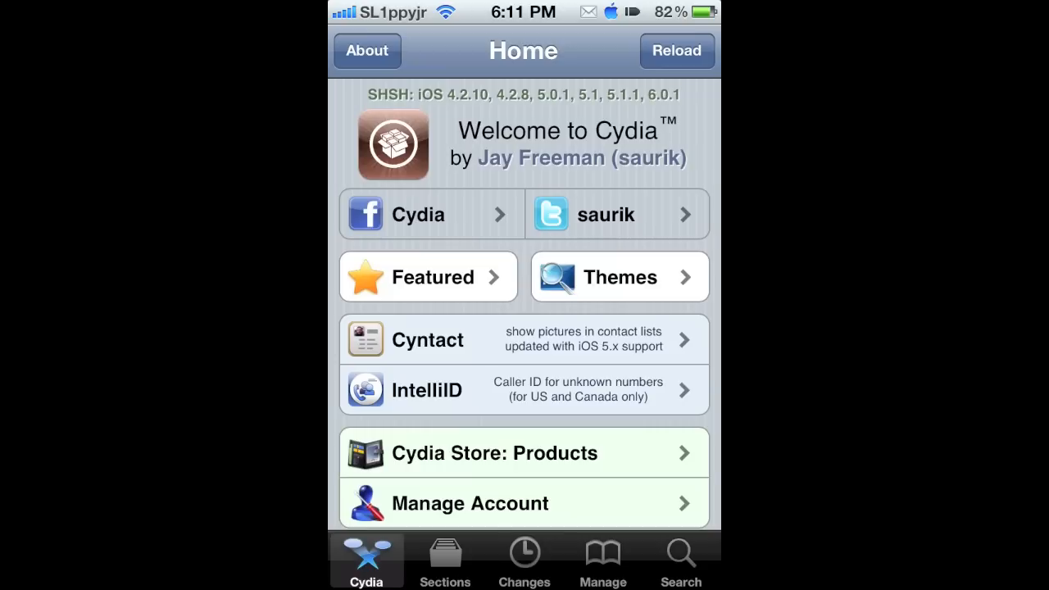
{"action": "left_click", "coordinate": [680, 561]}
{"action": "type", "text": "Vee"}
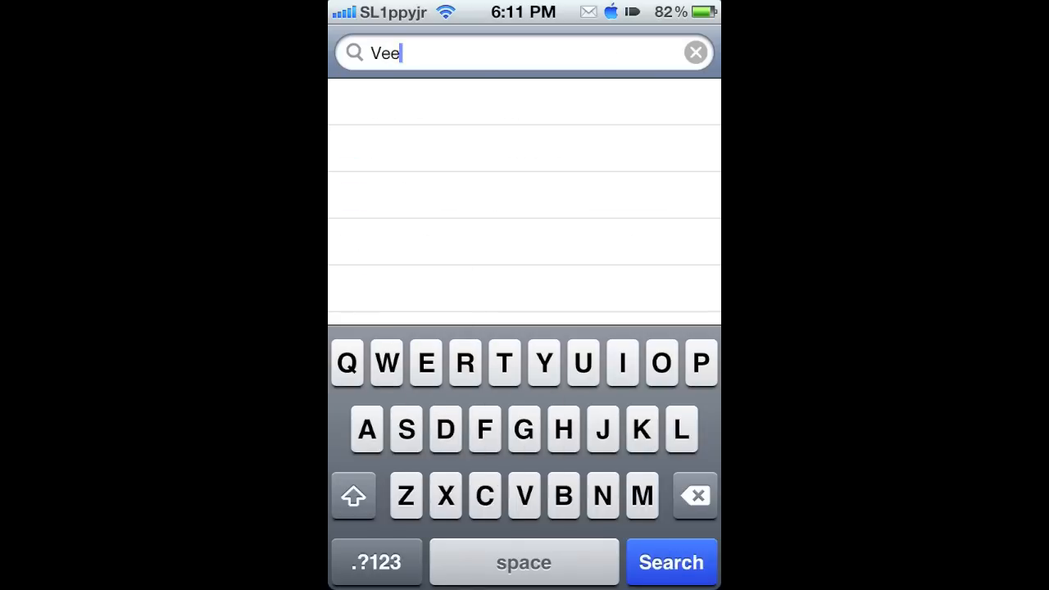
- View the Veency package details in Cydia, reading its controls and version 0.9.3379 info
{"action": "left_click", "coordinate": [670, 562]}
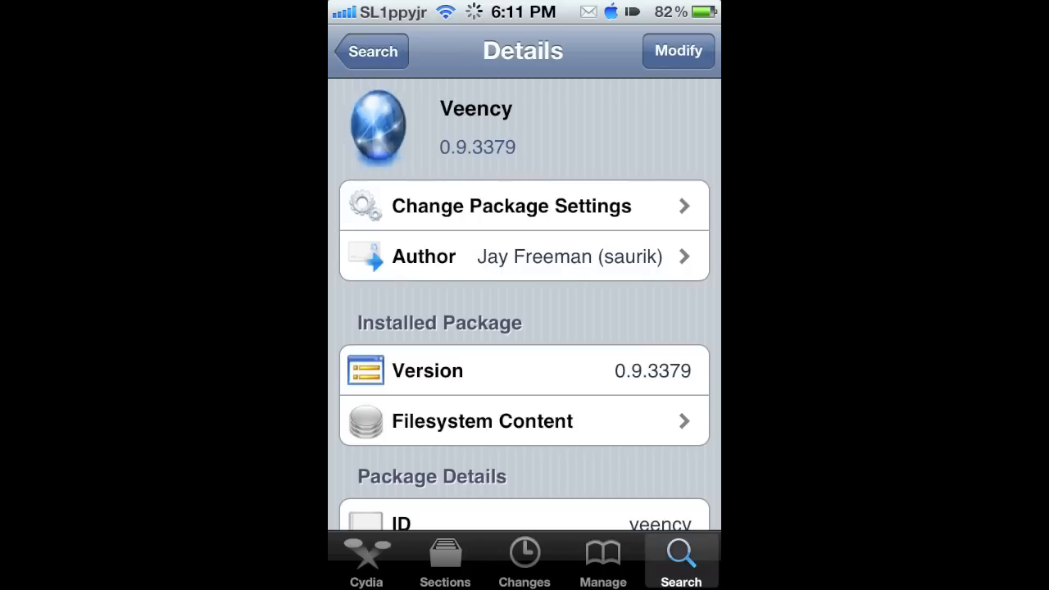
{"action": "scroll", "scroll_direction": "up", "scroll_amount": 3}
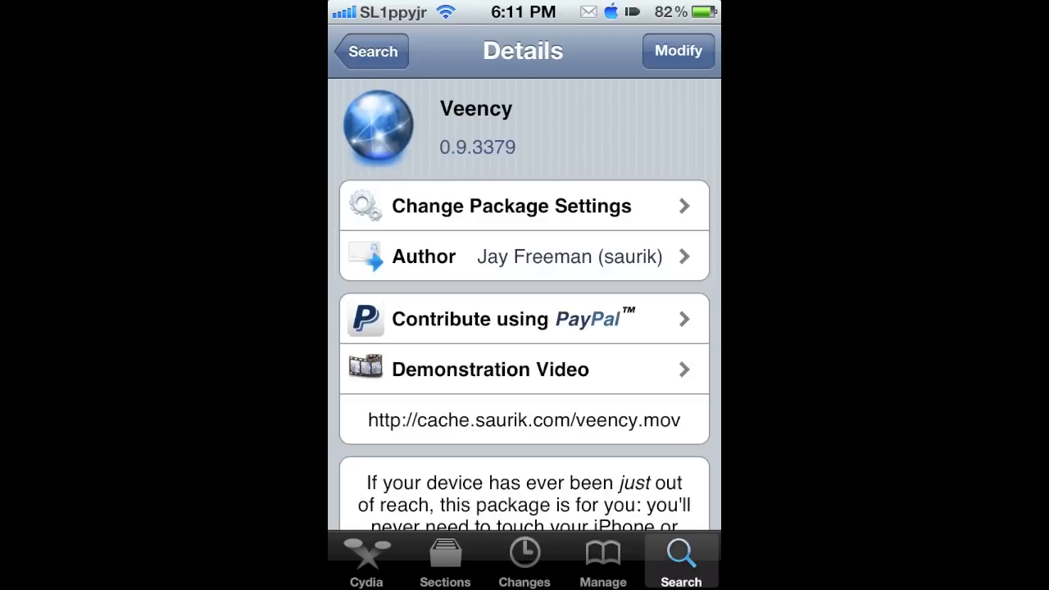
{"action": "scroll", "scroll_direction": "down", "scroll_amount": 3}
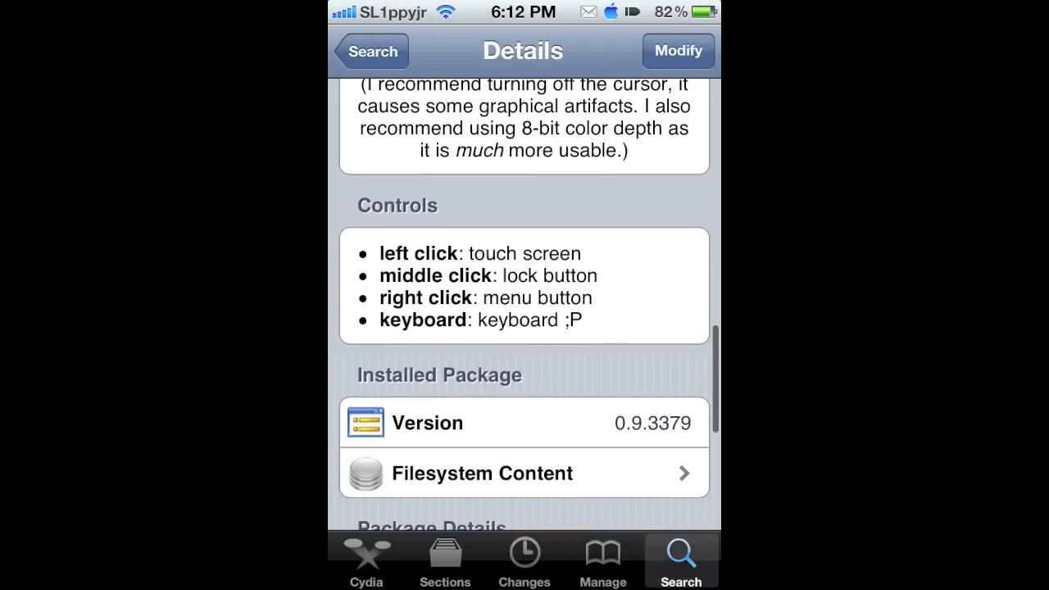
{"action": "scroll", "scroll_direction": "down", "scroll_amount": 3}
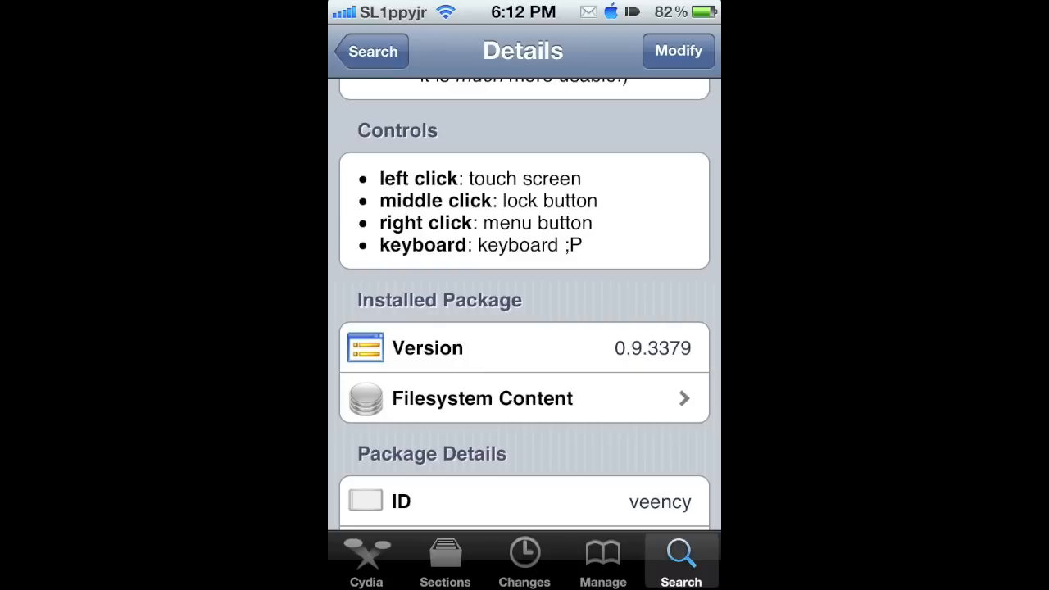
{"action": "scroll", "scroll_direction": "down", "scroll_amount": 3}
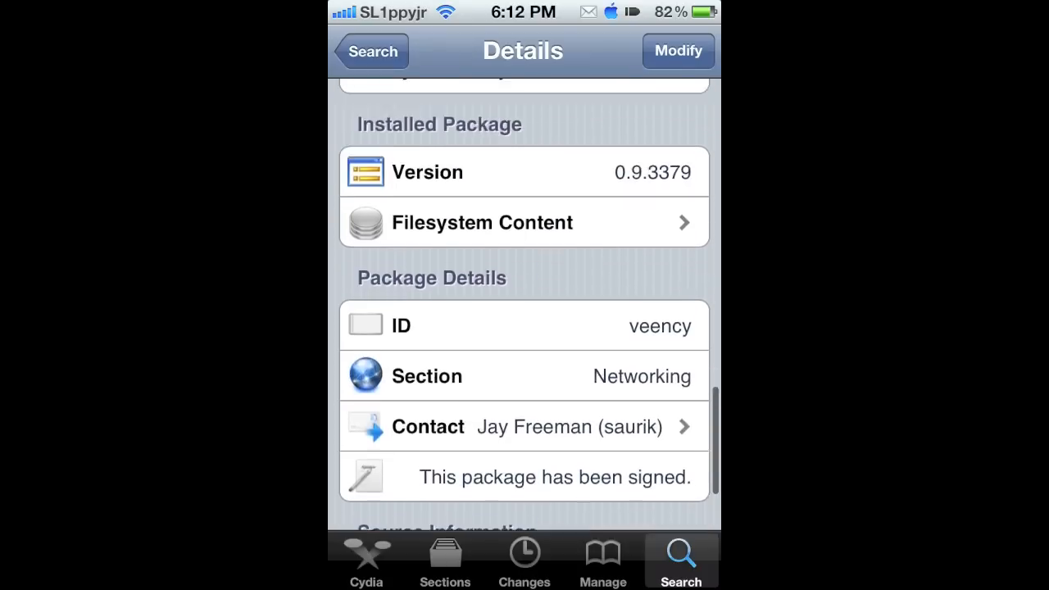
{"action": "scroll", "scroll_direction": "up", "scroll_amount": 3}
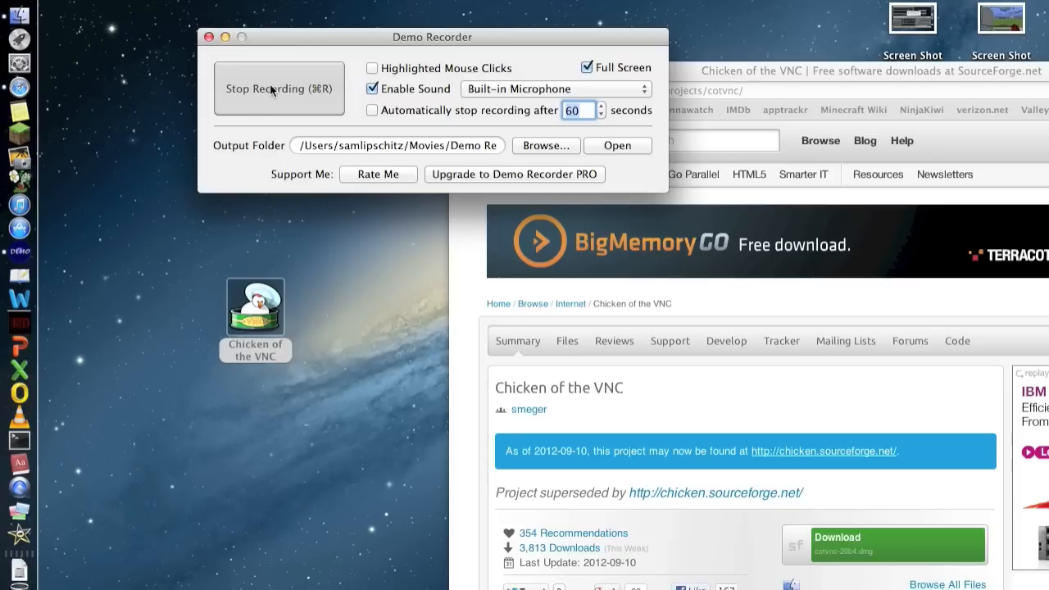
{"action": "mouse_move", "coordinate": [391, 88]}
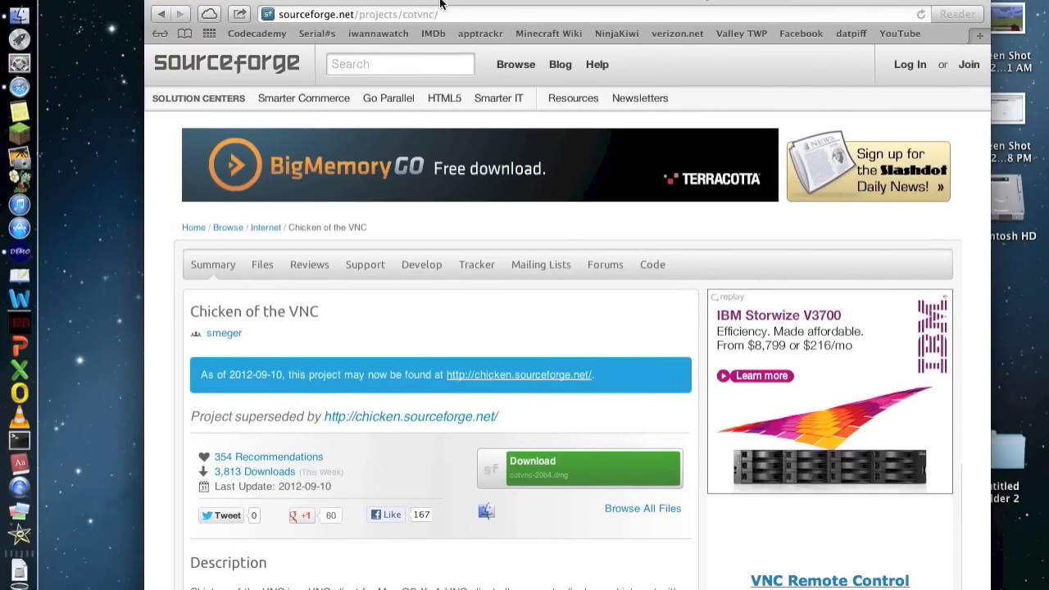
{"action": "mouse_move", "coordinate": [450, 141]}
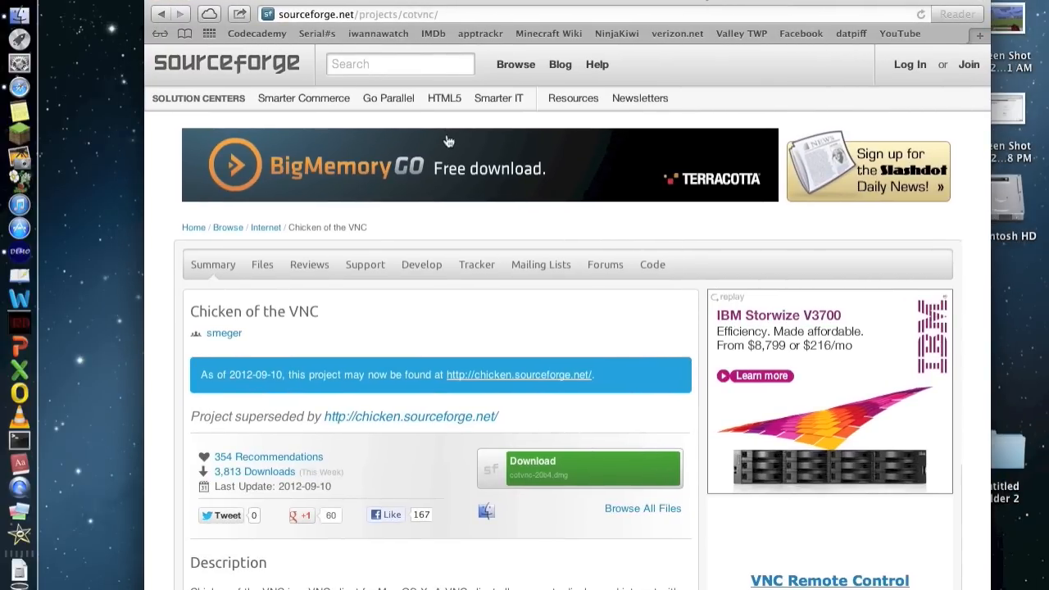
{"action": "mouse_move", "coordinate": [374, 466]}
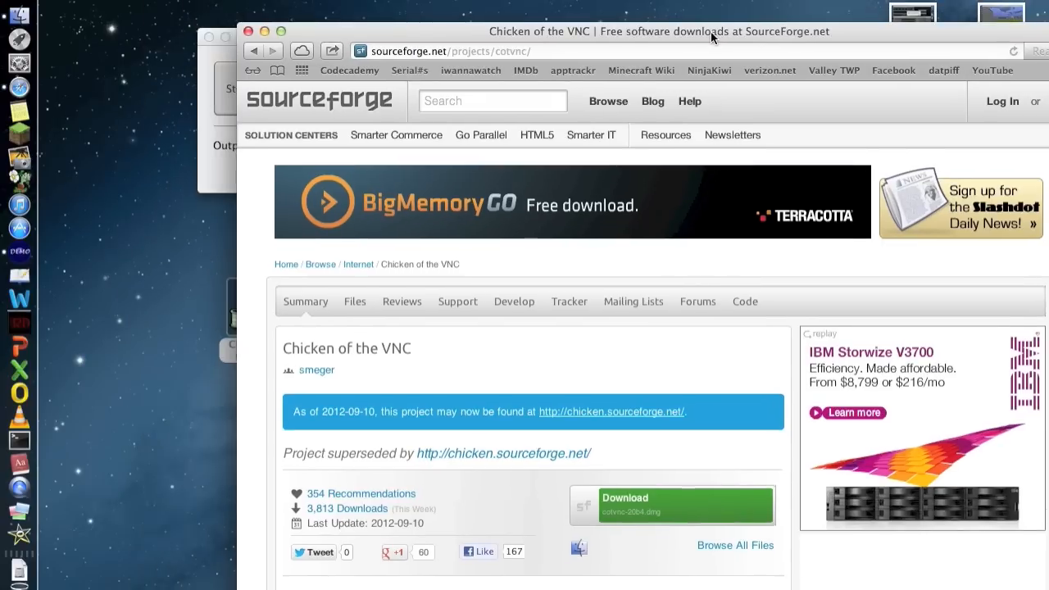
{"action": "mouse_move", "coordinate": [250, 31]}
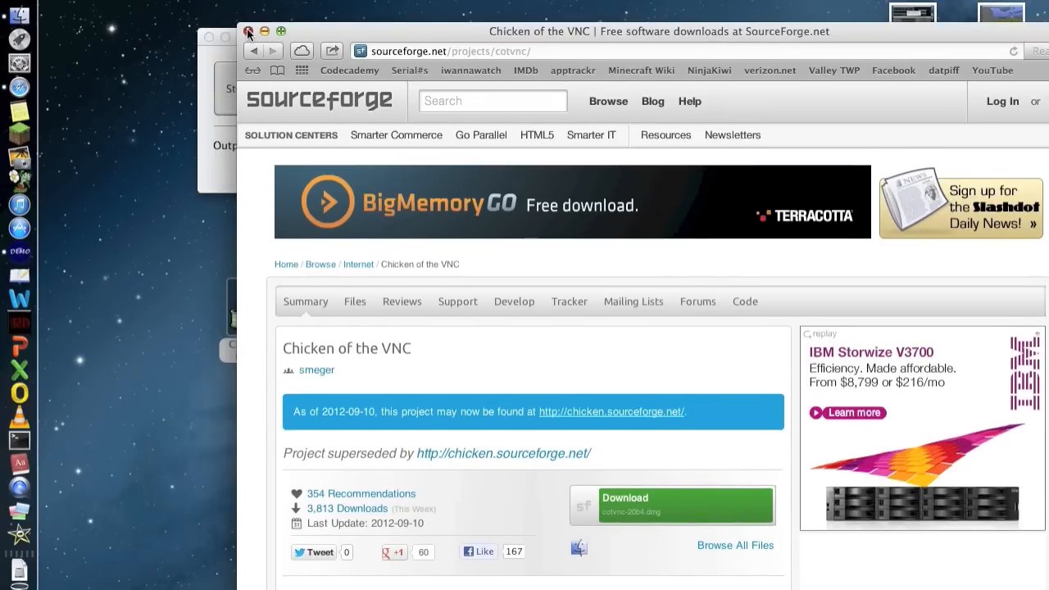
- Close the Safari window with the Chicken of the VNC SourceForge page
{"action": "left_click", "coordinate": [250, 32]}
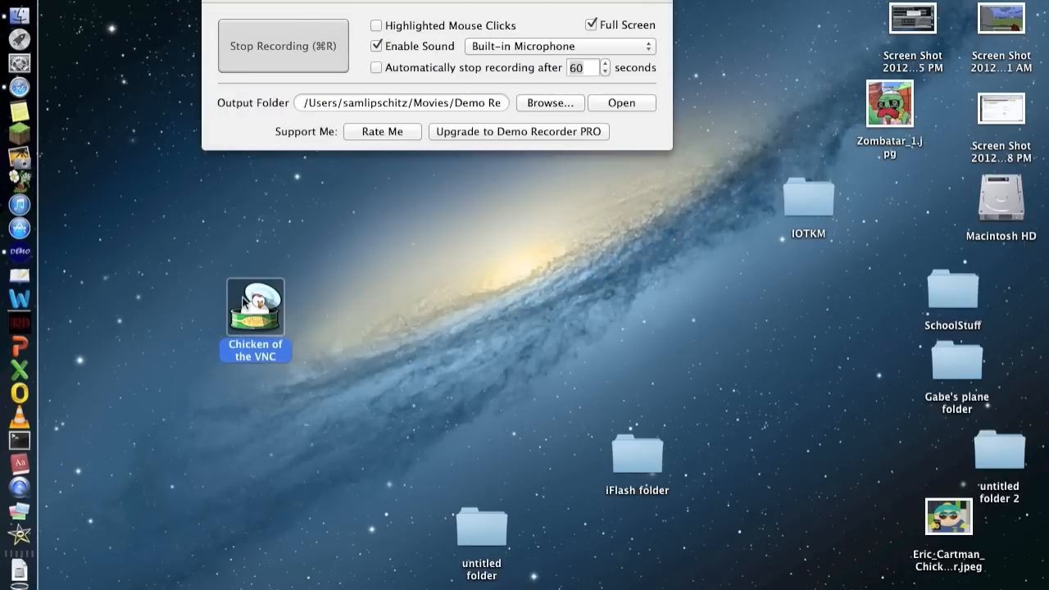
- Launch Chicken of the VNC and connect to the iPhone at 192.168.1.17 with the saved password
{"action": "double_click", "coordinate": [256, 309]}
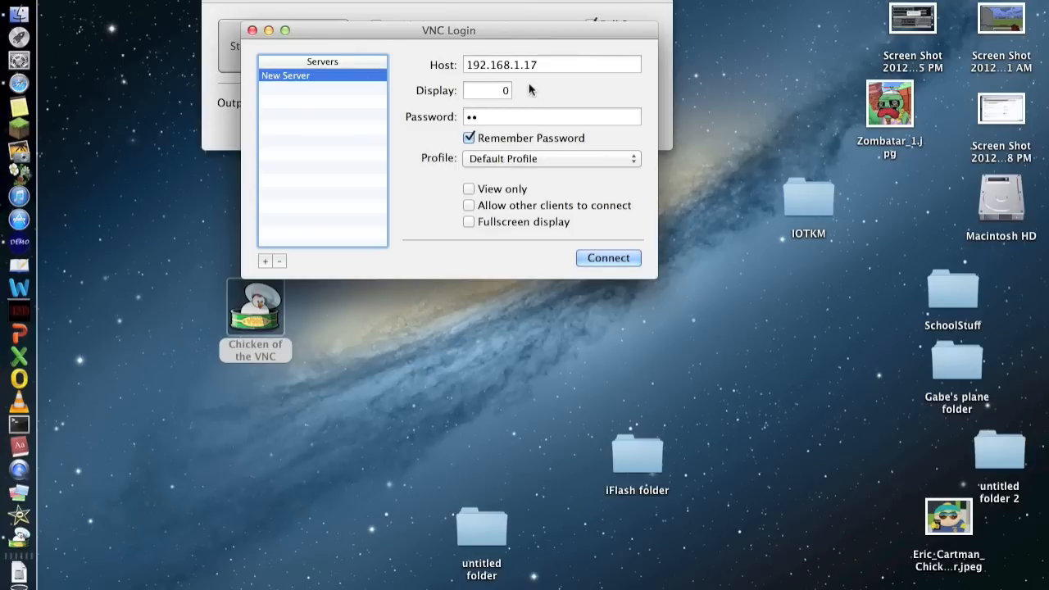
{"action": "mouse_move", "coordinate": [541, 66]}
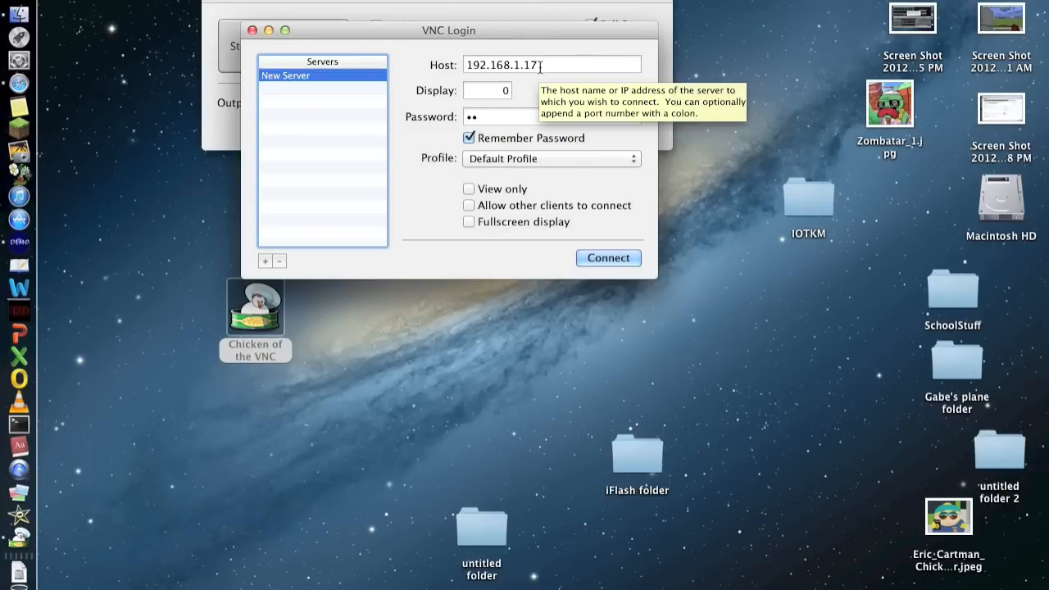
{"action": "mouse_move", "coordinate": [541, 146]}
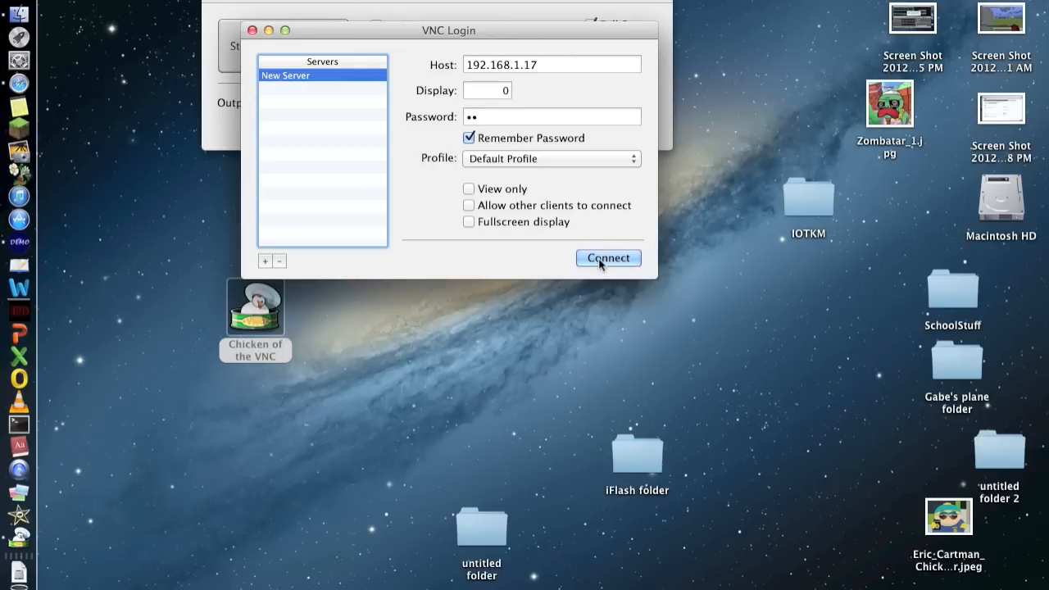
{"action": "left_click", "coordinate": [608, 259]}
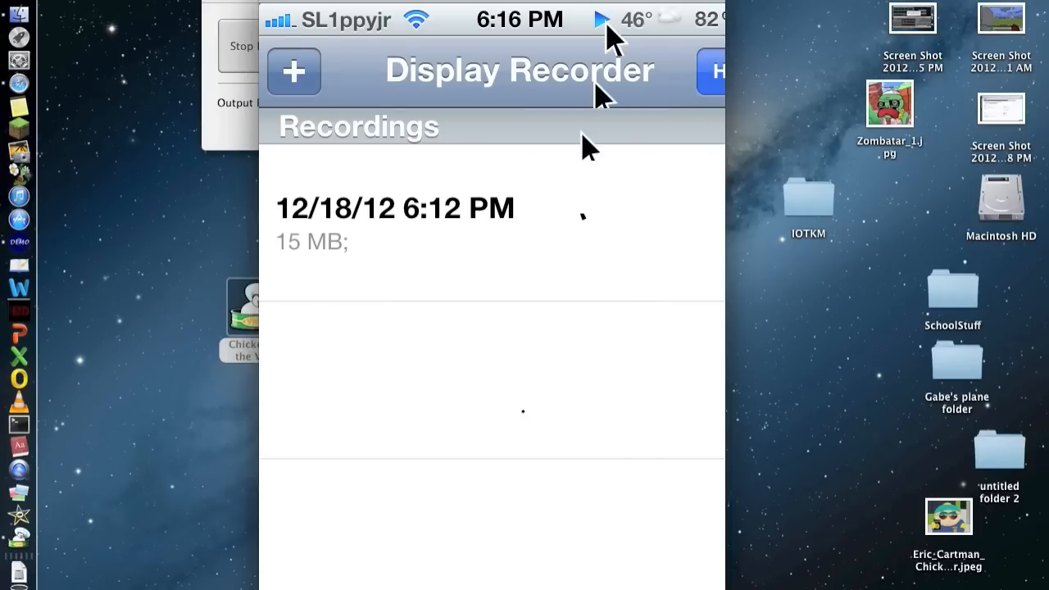
{"action": "mouse_move", "coordinate": [607, 46]}
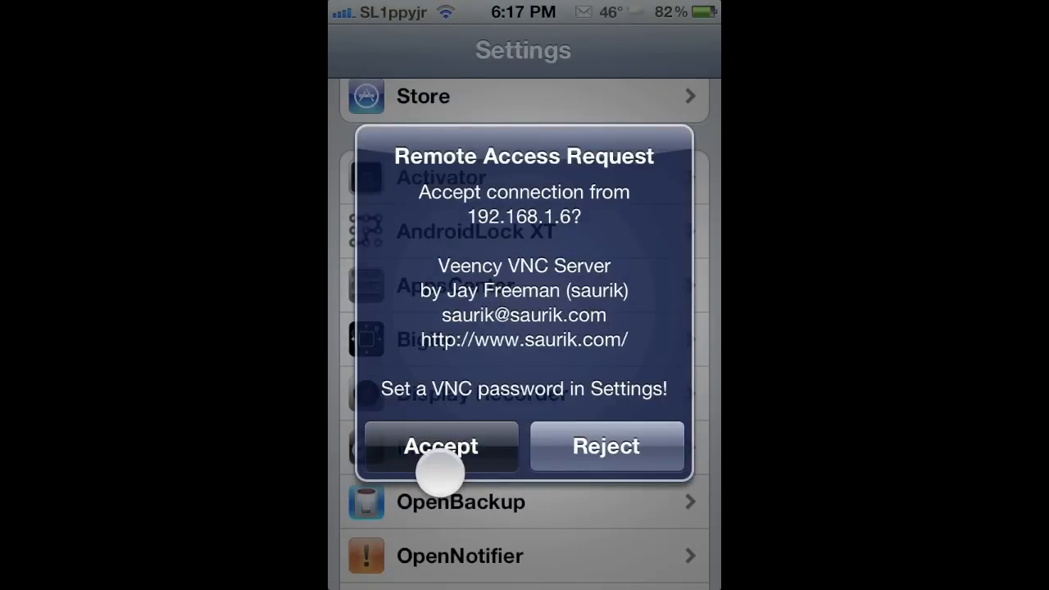
- Accept the Remote Access Request and scroll the Settings list to the tweak entries
{"action": "left_click", "coordinate": [439, 446]}
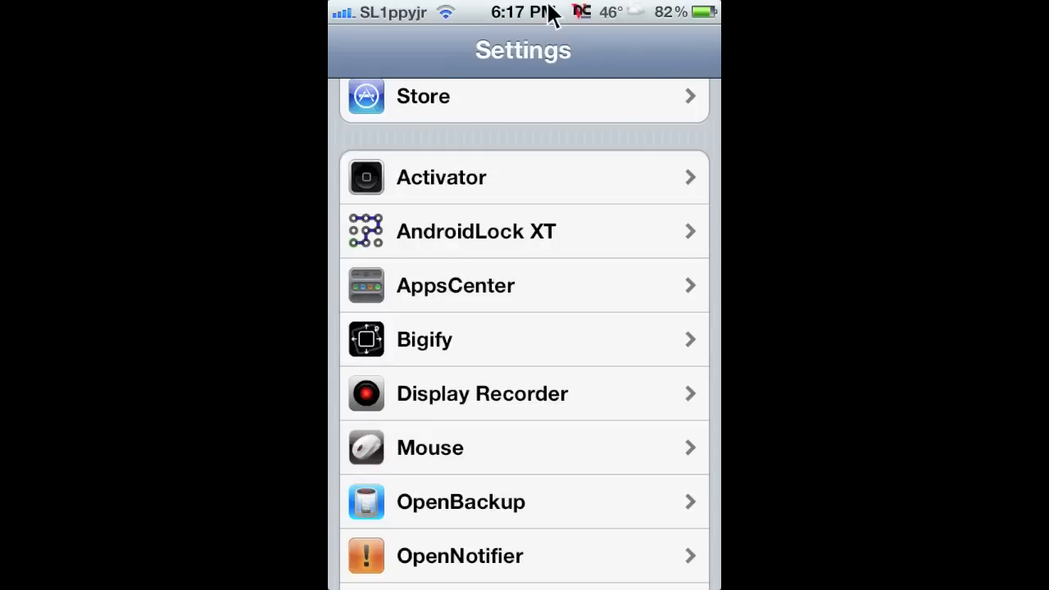
{"action": "mouse_move", "coordinate": [335, 244]}
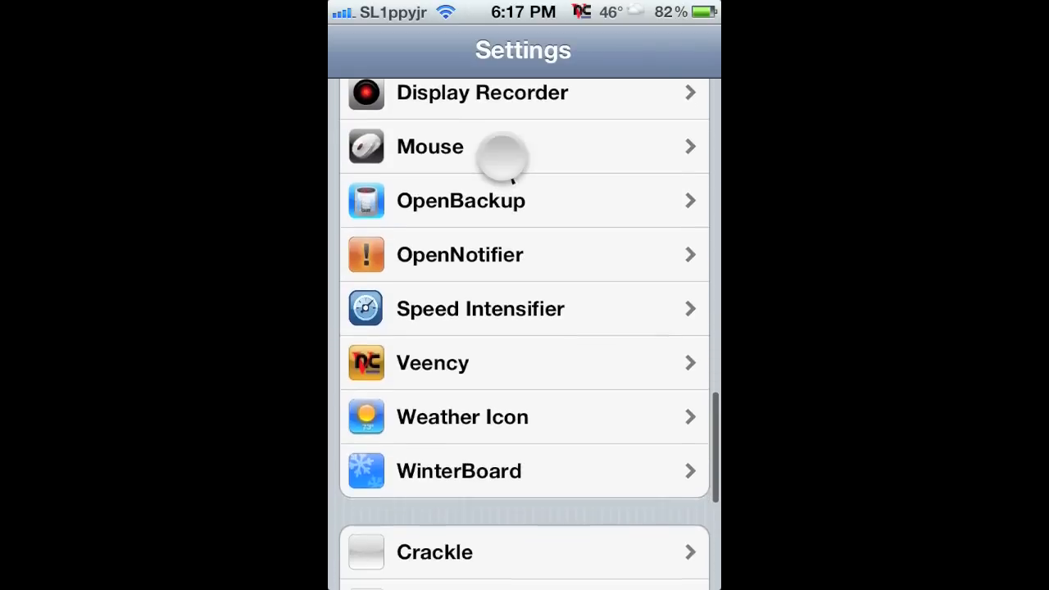
{"action": "scroll", "scroll_direction": "down", "scroll_amount": 3}
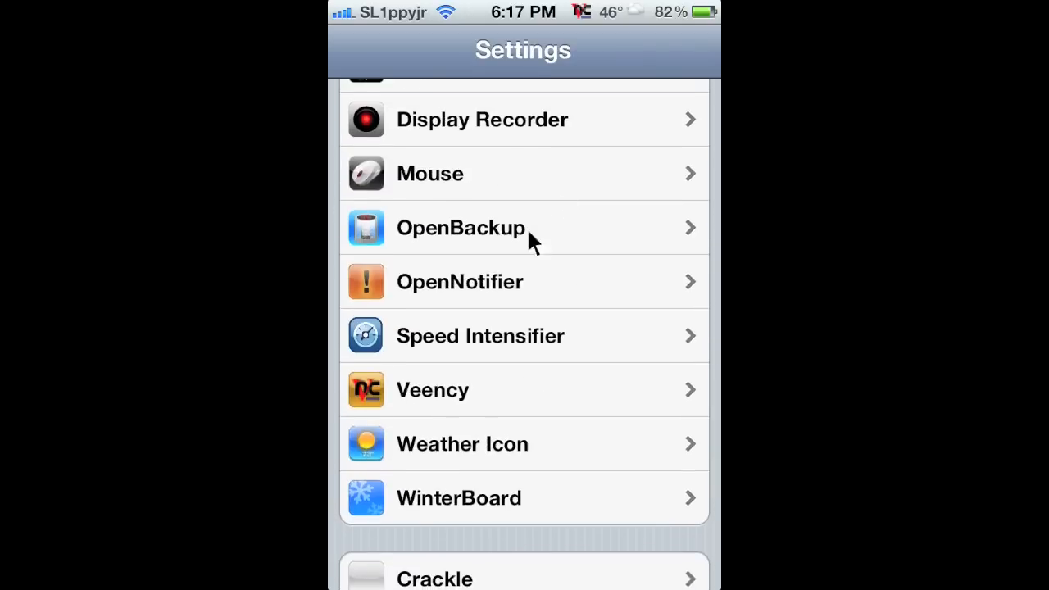
{"action": "mouse_move", "coordinate": [592, 264]}
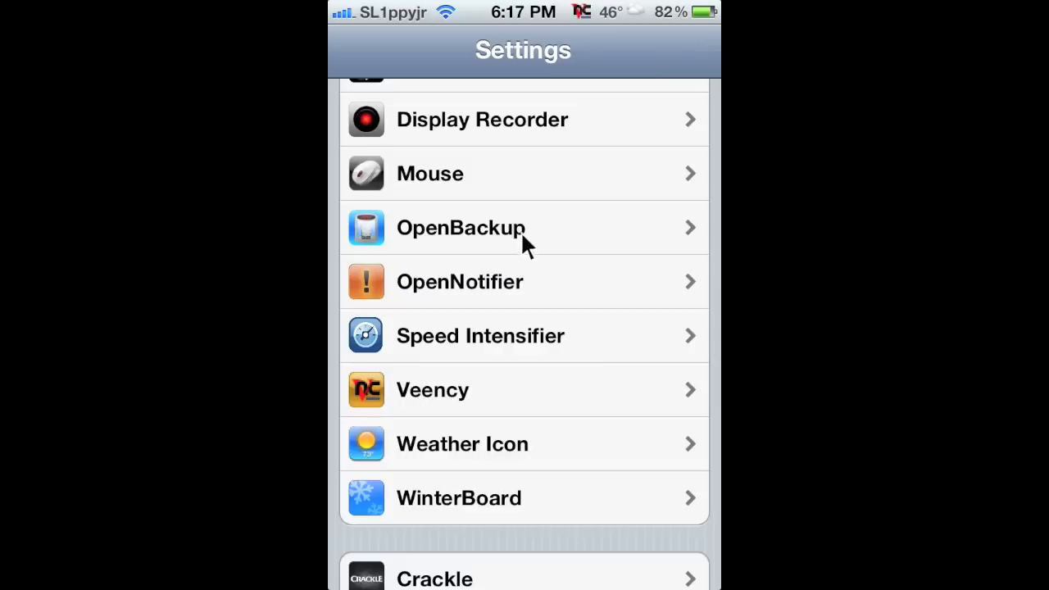
{"action": "scroll", "scroll_direction": "up", "scroll_amount": 3}
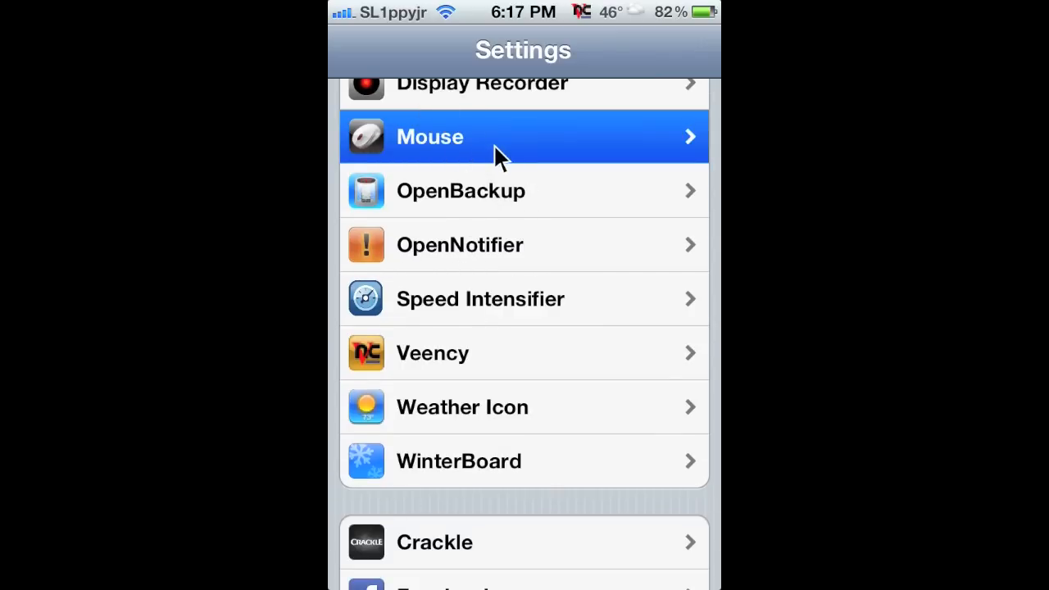
{"action": "left_click", "coordinate": [523, 137]}
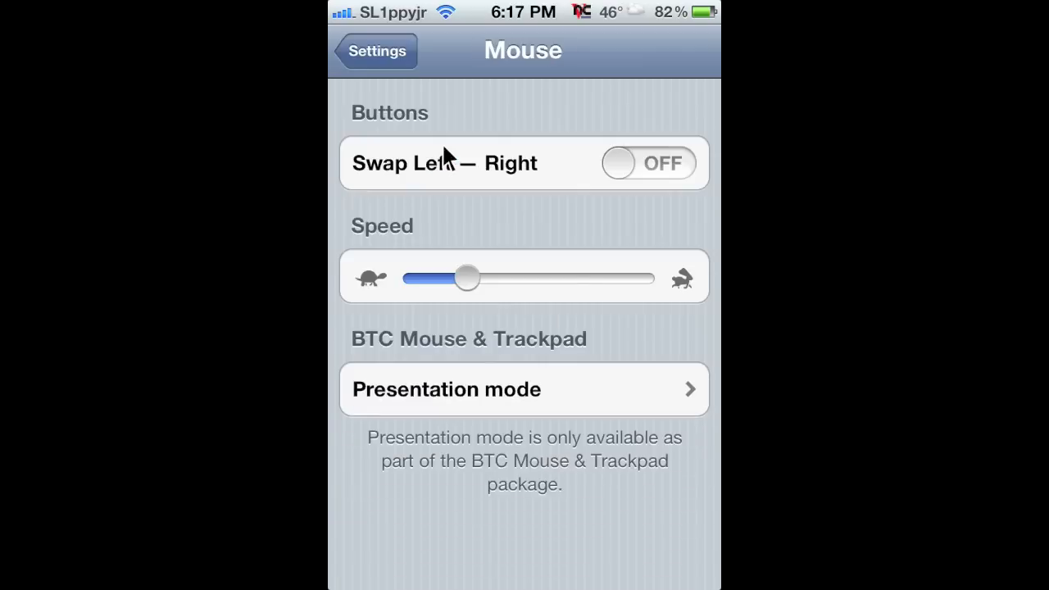
{"action": "mouse_move", "coordinate": [459, 74]}
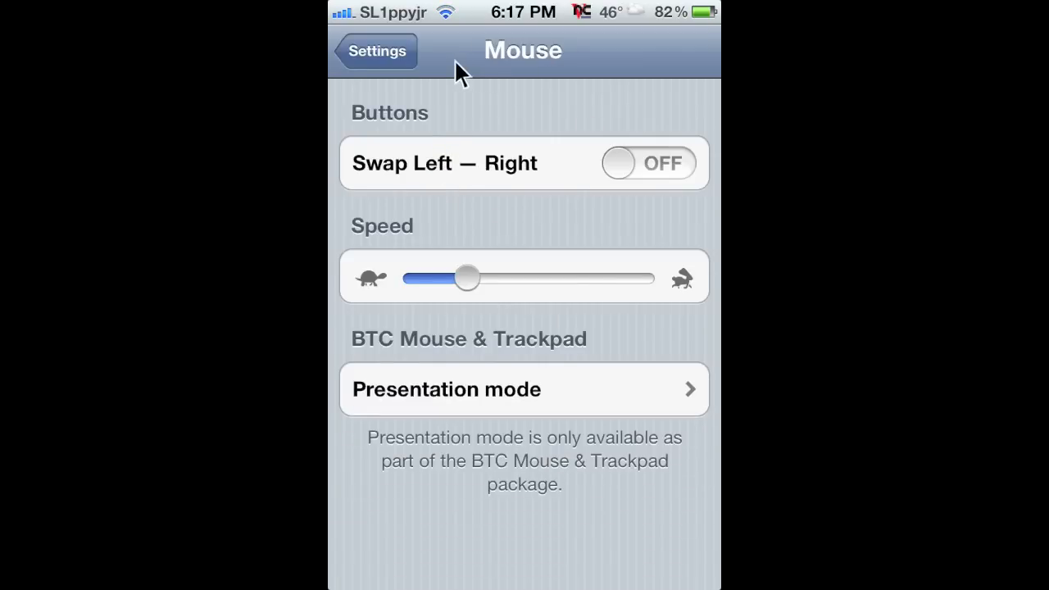
{"action": "left_click", "coordinate": [374, 51]}
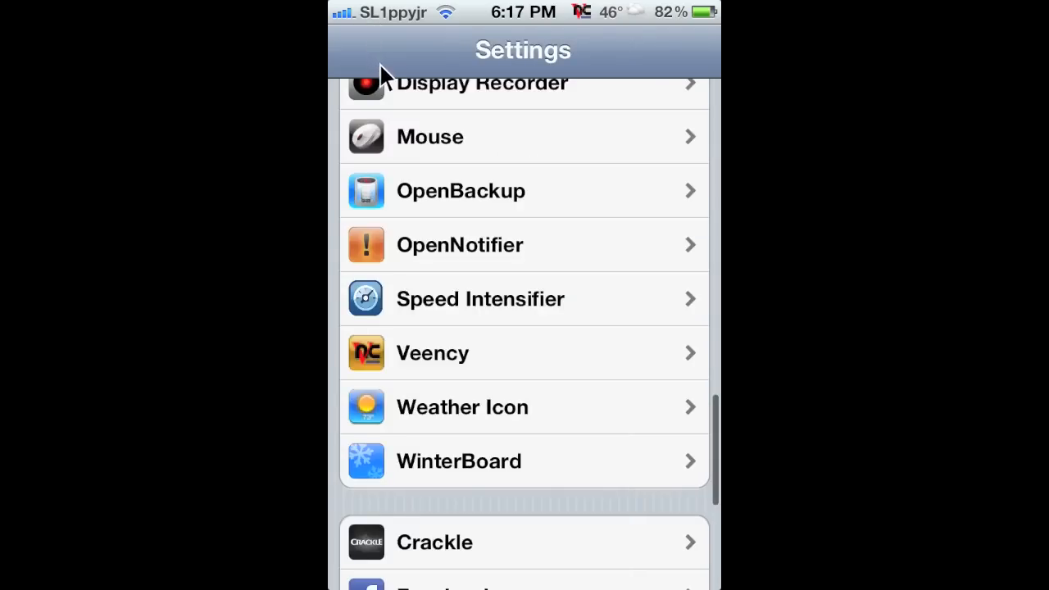
{"action": "scroll", "scroll_direction": "up", "scroll_amount": 3}
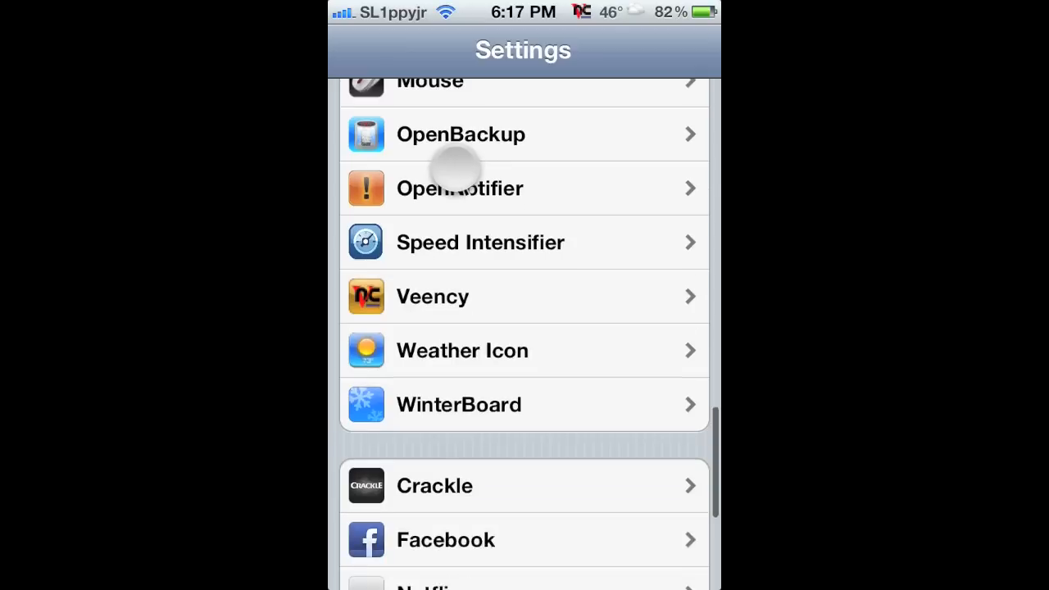
- Reach the Veency settings showing Enabled, Show Cursor and Password options
{"action": "scroll", "scroll_direction": "up", "scroll_amount": 3}
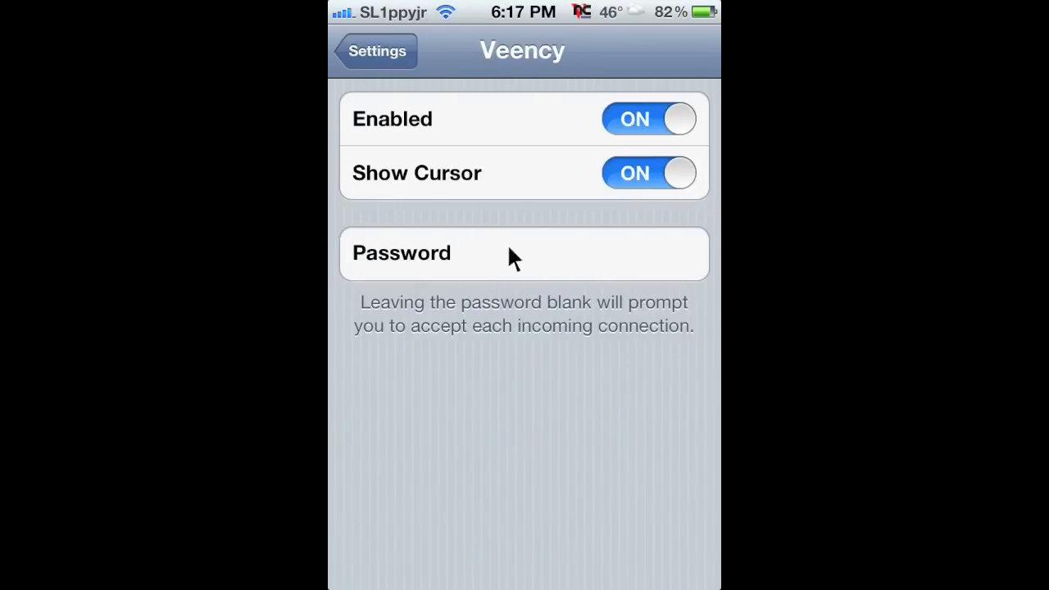
{"action": "mouse_move", "coordinate": [500, 295]}
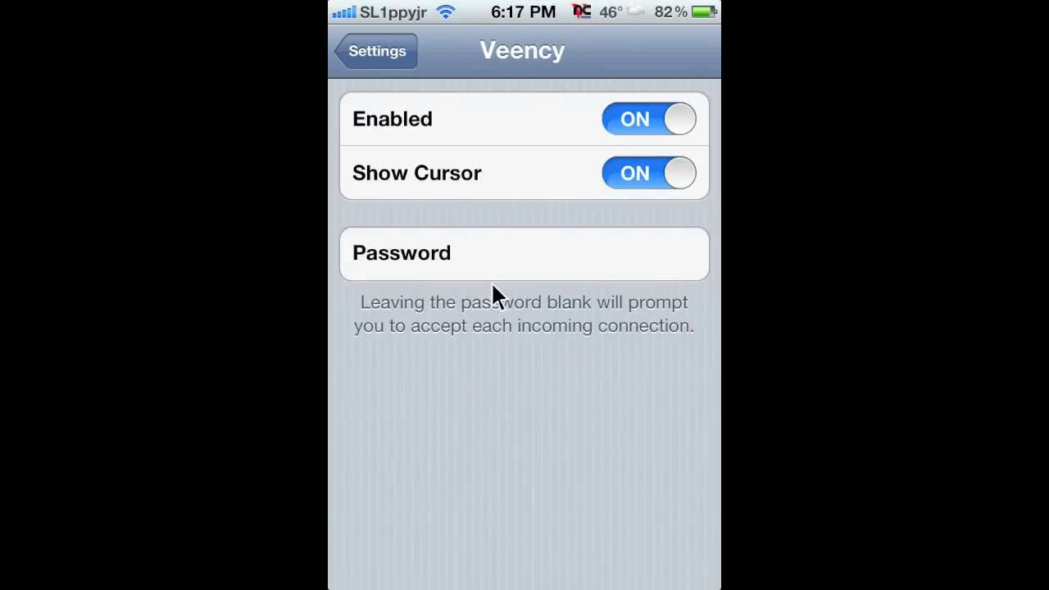
{"action": "mouse_move", "coordinate": [574, 194]}
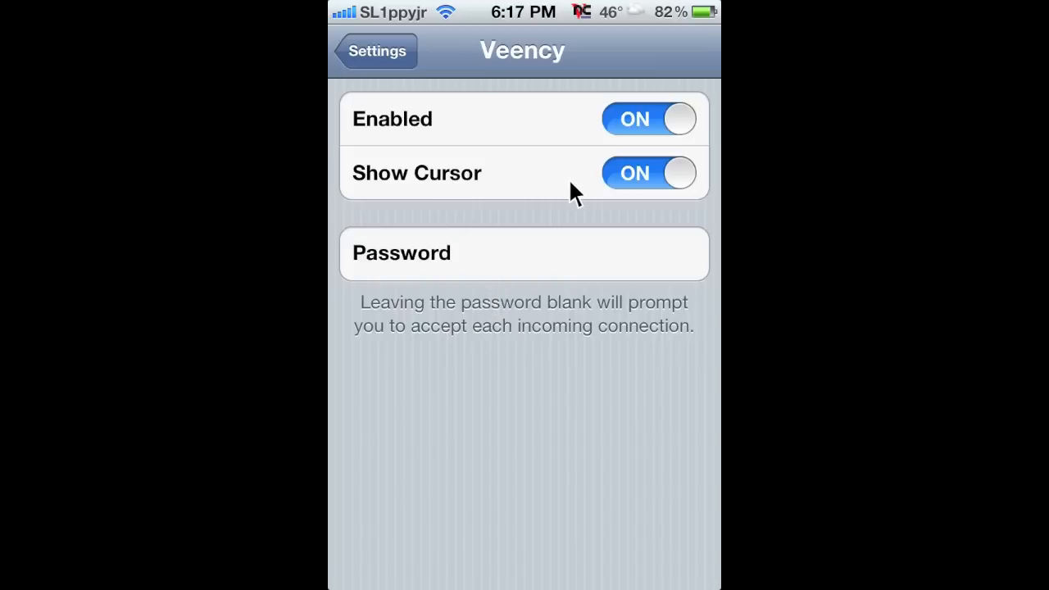
{"action": "mouse_move", "coordinate": [615, 177]}
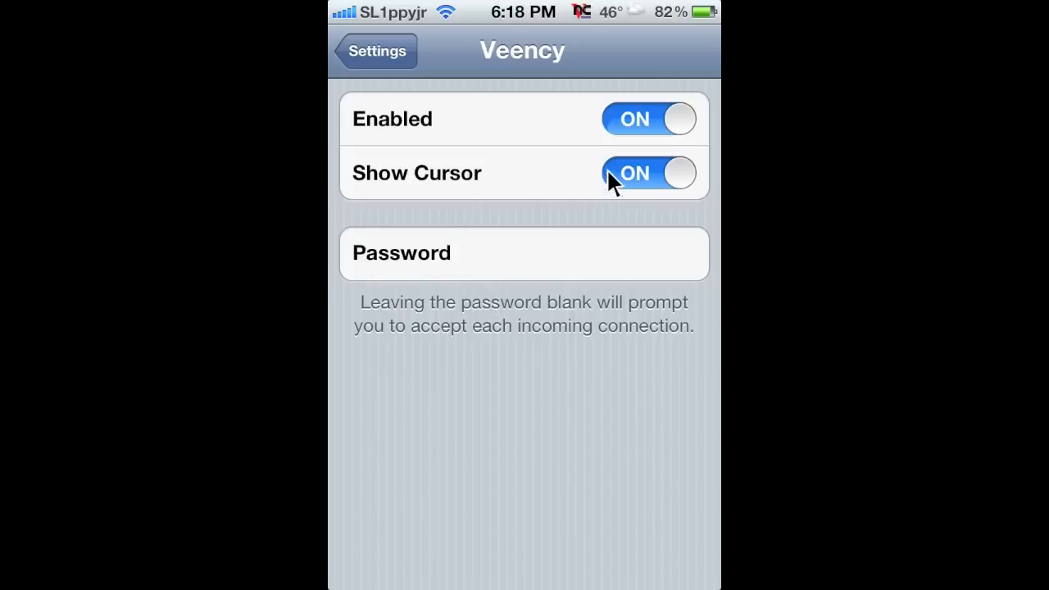
{"action": "mouse_move", "coordinate": [653, 151]}
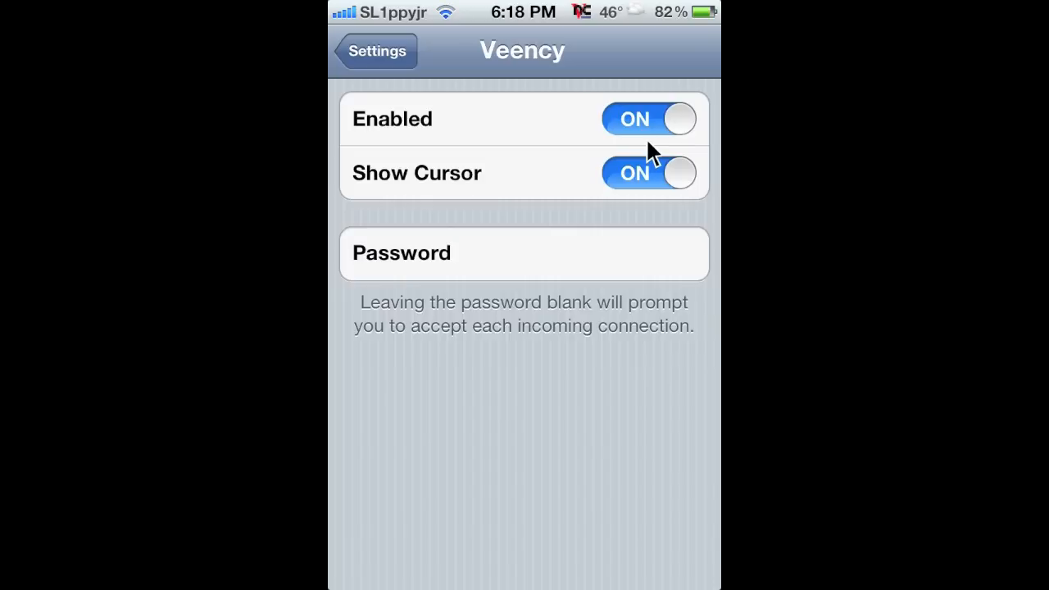
{"action": "mouse_move", "coordinate": [603, 43]}
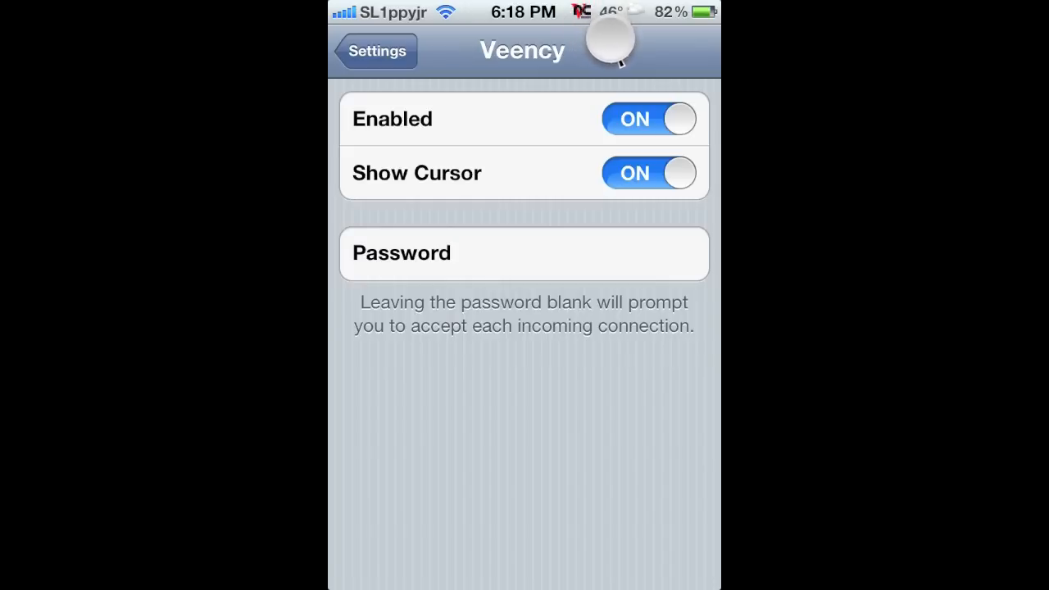
{"action": "mouse_move", "coordinate": [587, 53]}
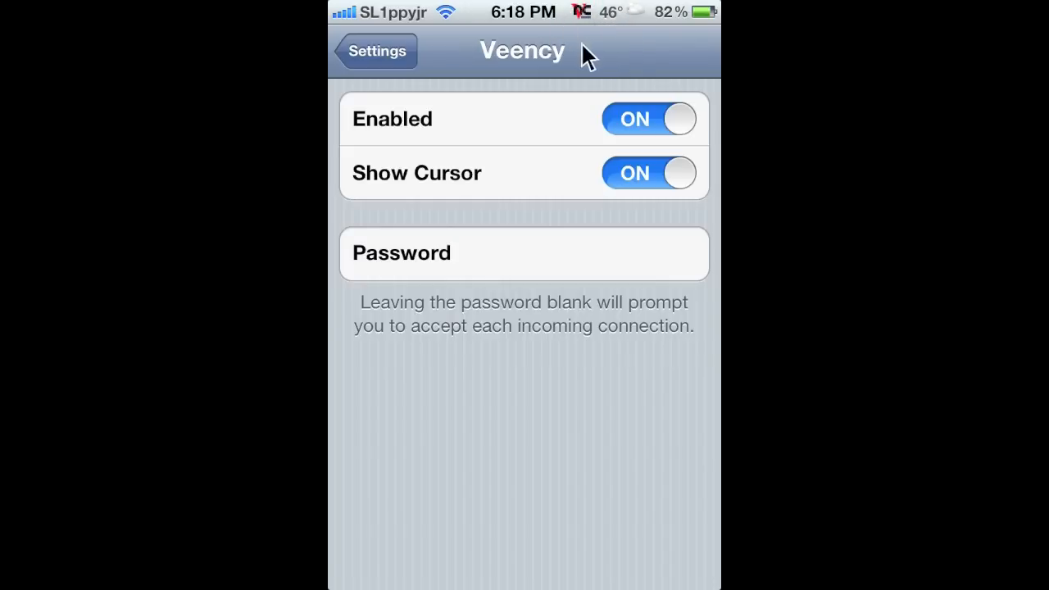
{"action": "mouse_move", "coordinate": [607, 46]}
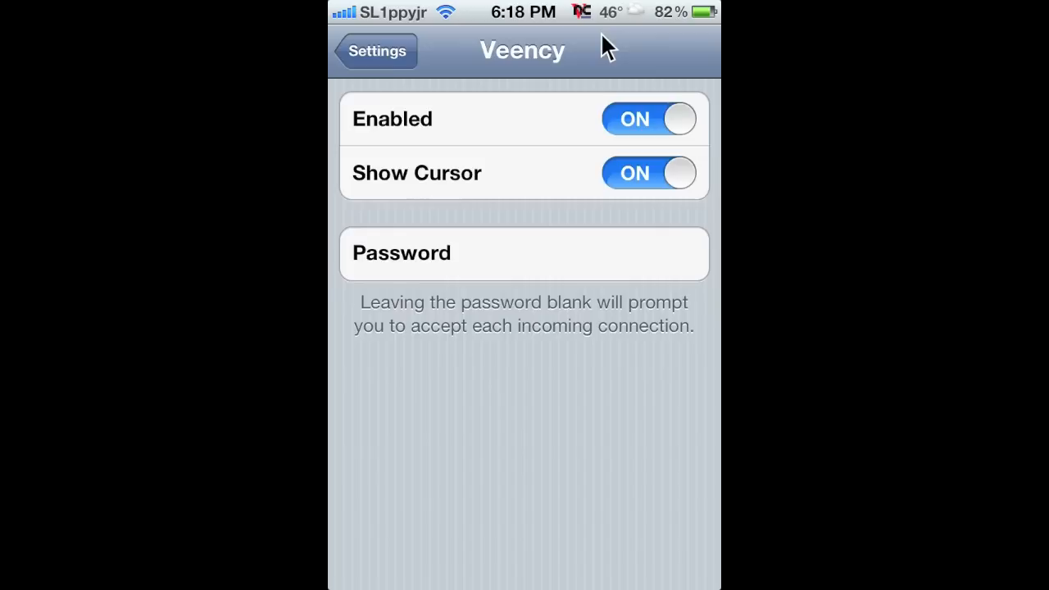